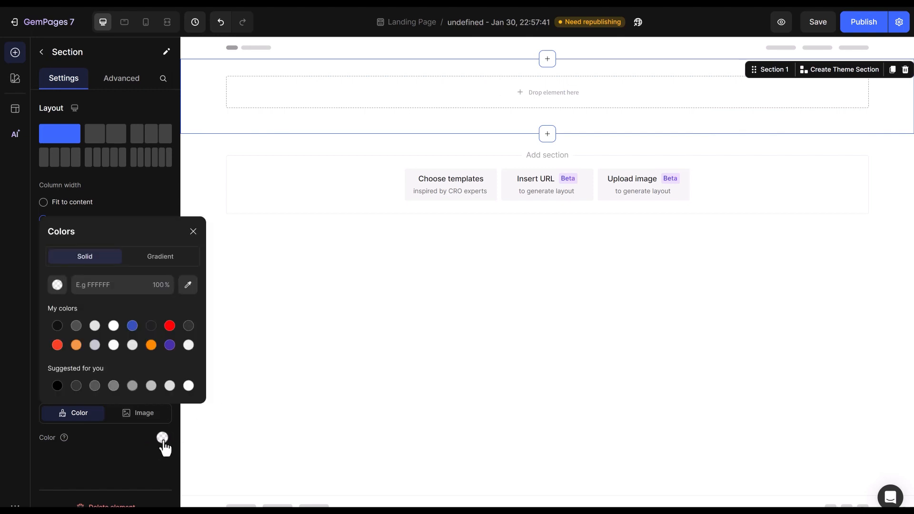
- Set the section background to white with 80 px top and bottom padding
click(192, 230)
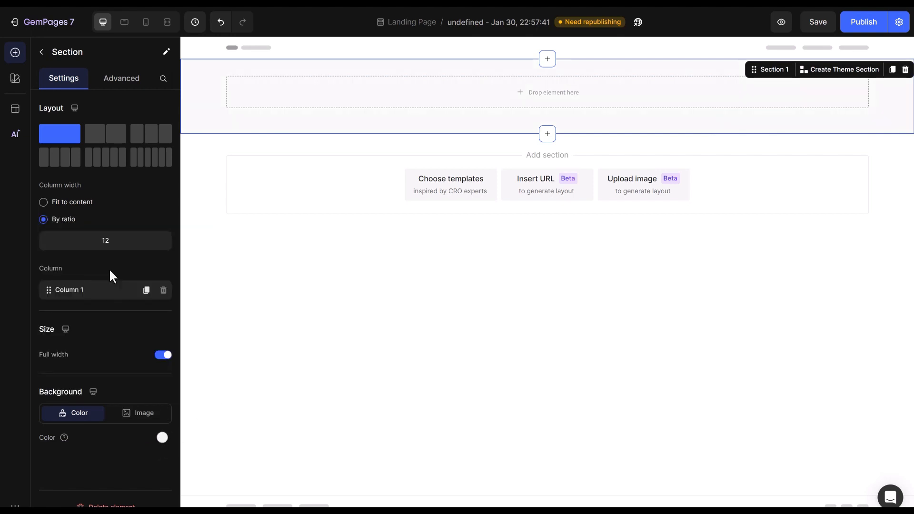
click(121, 77)
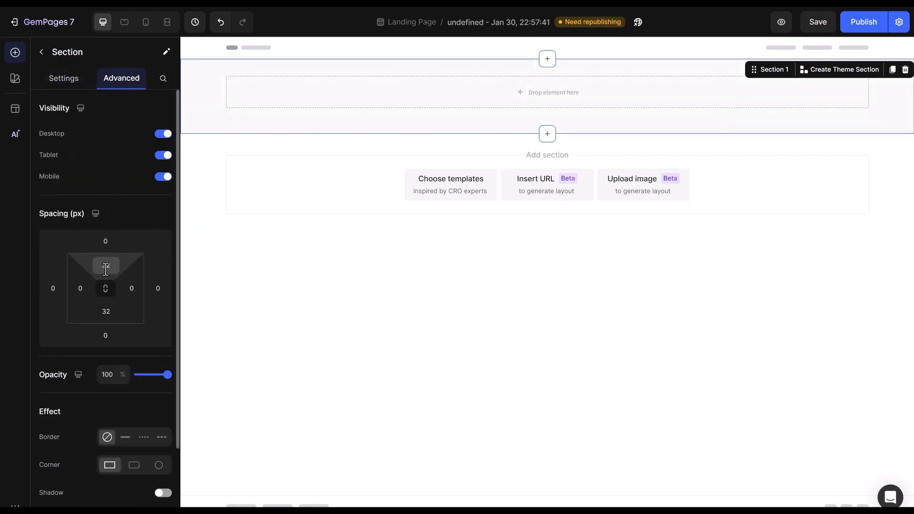
text(80)
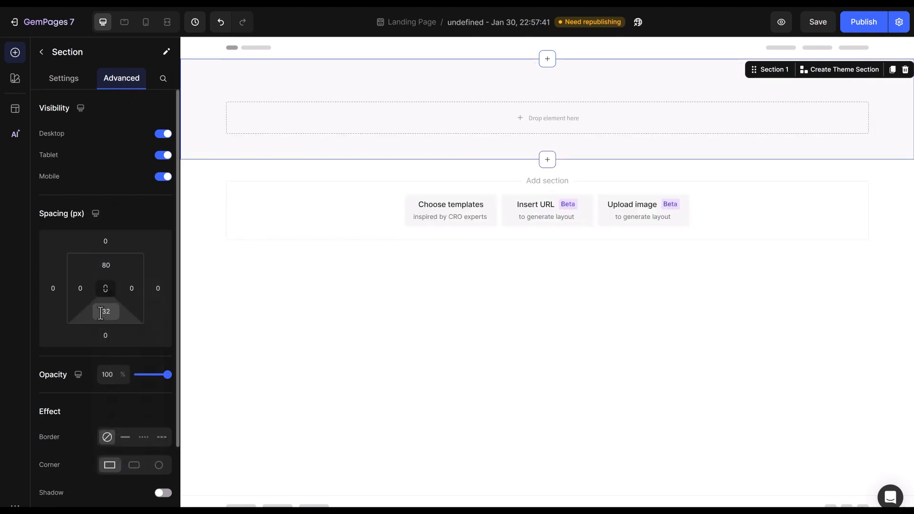
text(80)
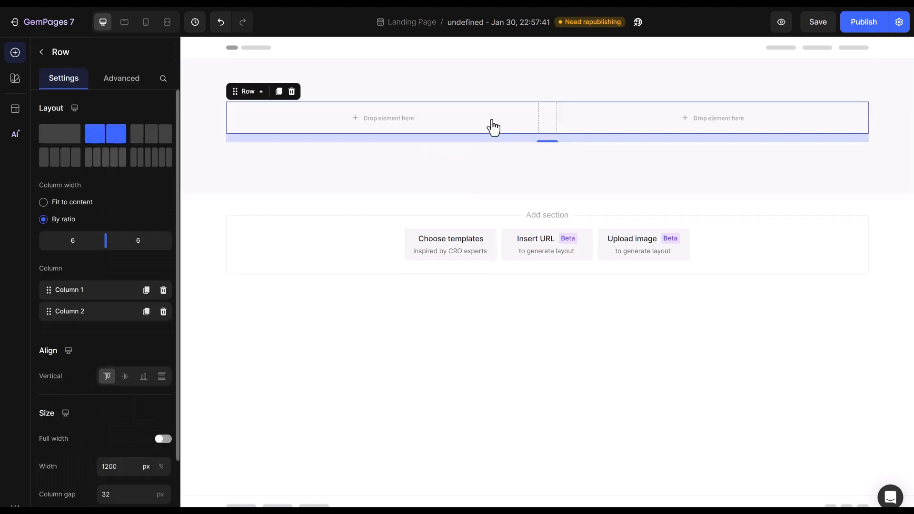
- Set the row's column width to Fit to content and align the columns center
click(43, 202)
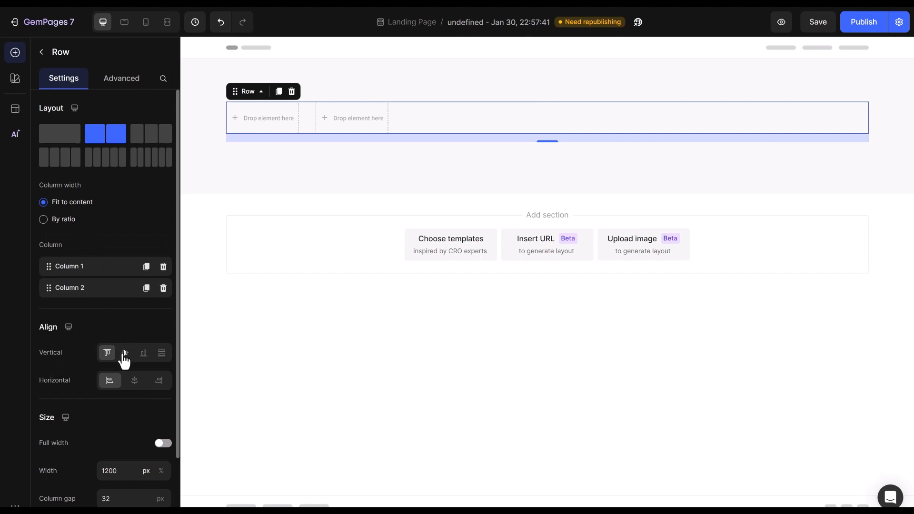
click(134, 380)
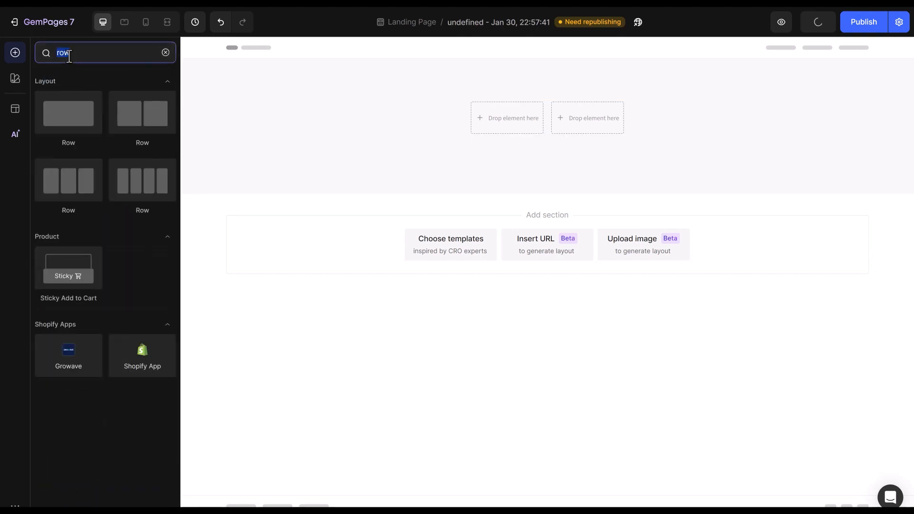
- Add an Icon List Hoz to the left column and remove the space below the stars
text(li)
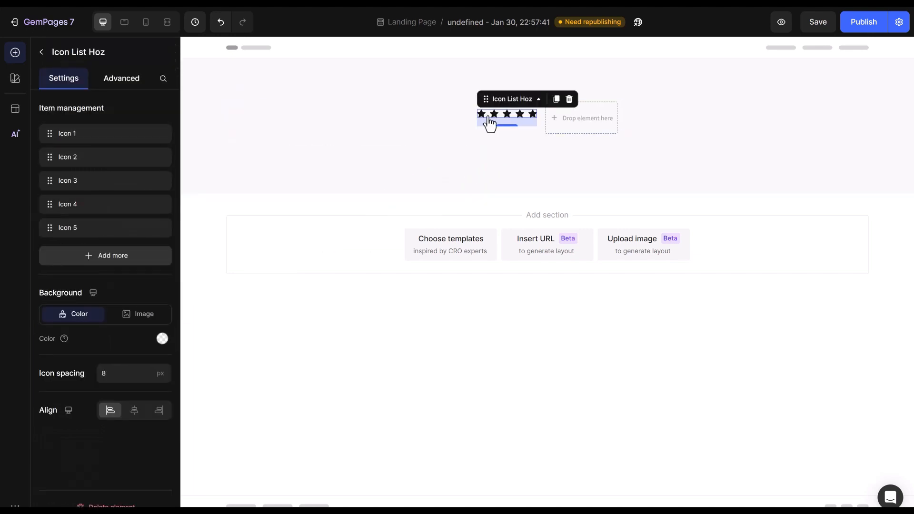
click(121, 78)
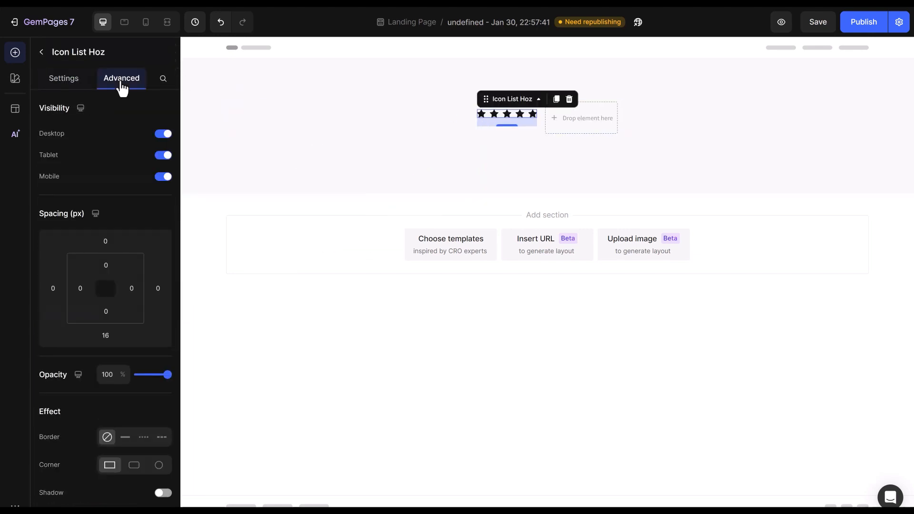
click(105, 335)
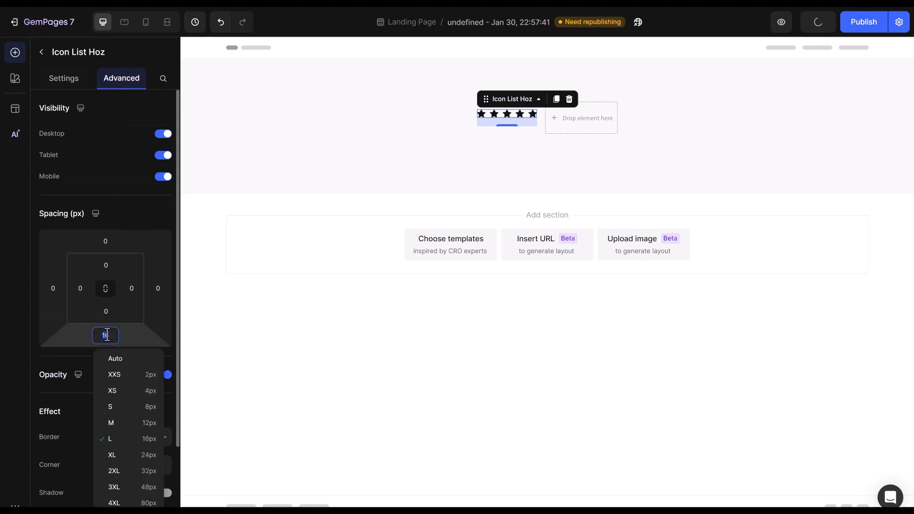
click(62, 78)
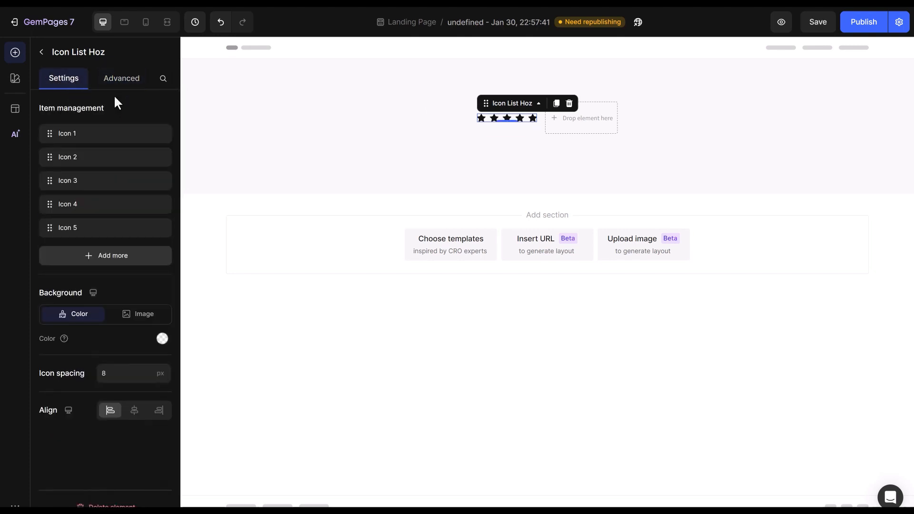
- Recolor the stars yellow, removing a black star and duplicating to get five again
click(481, 118)
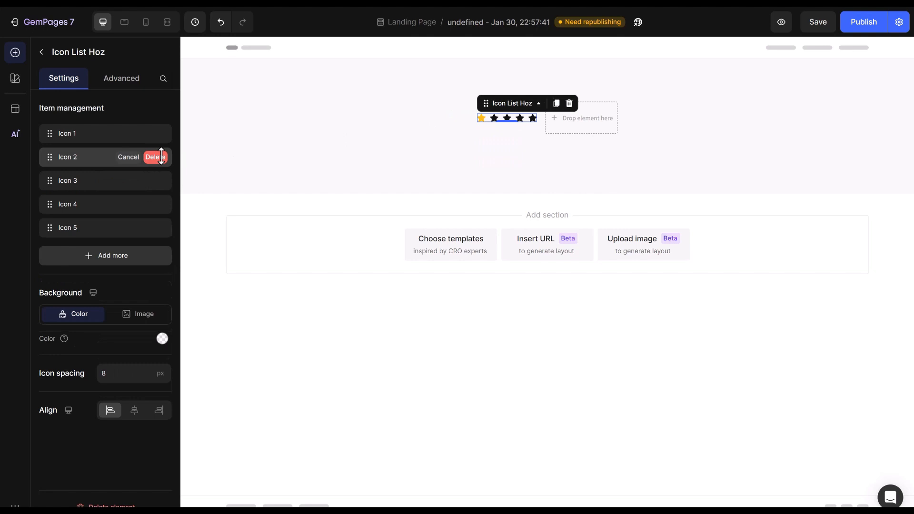
click(154, 157)
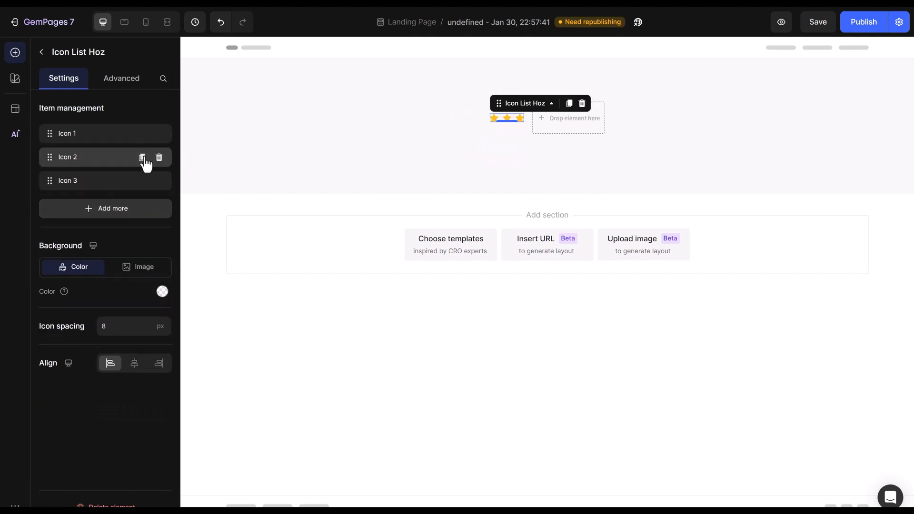
click(142, 157)
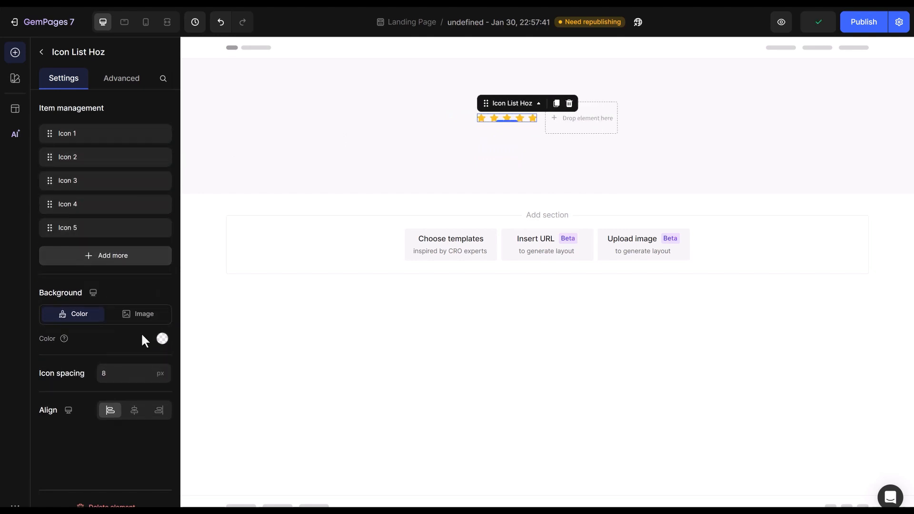
text(4)
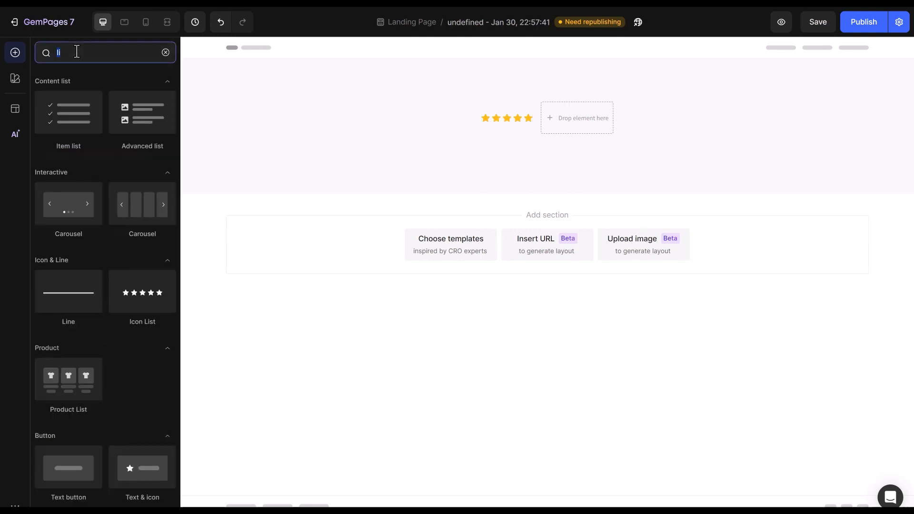
- Add a 13 px Heading caption "Rated 5/5 with 100.000+ happy customer" and adjust its bottom spacing
text(heading)
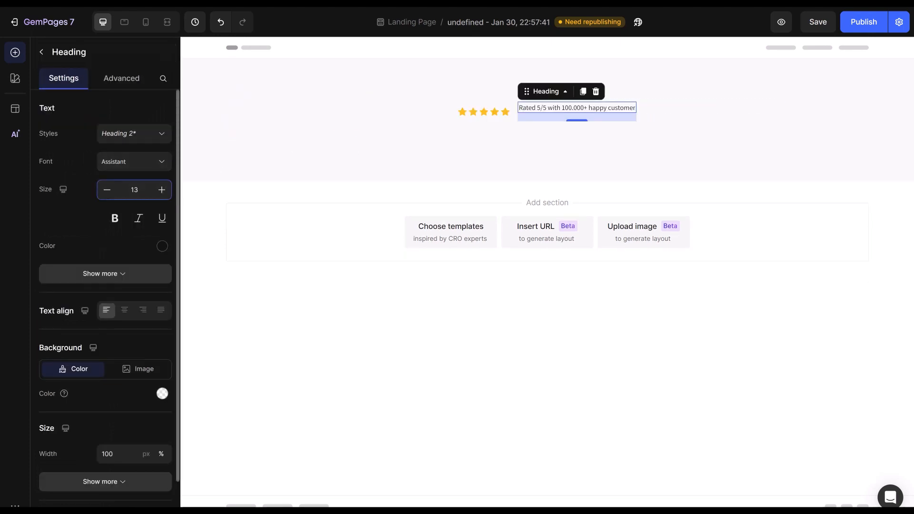
click(122, 78)
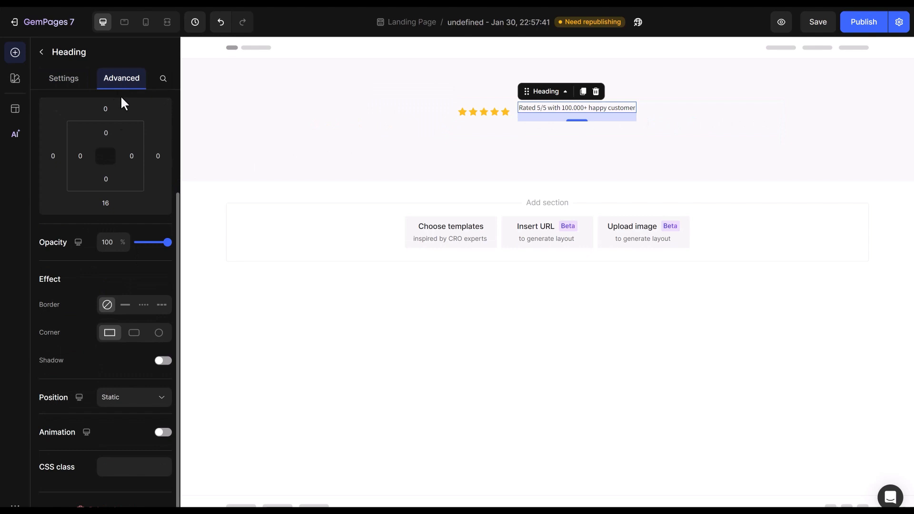
click(105, 203)
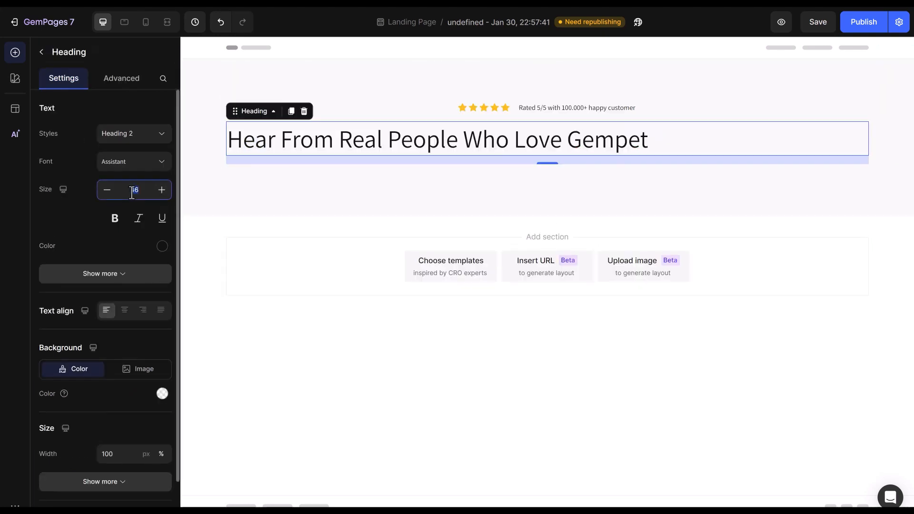
- Make the heading 40 px, Semi Bold and center-aligned
text(40)
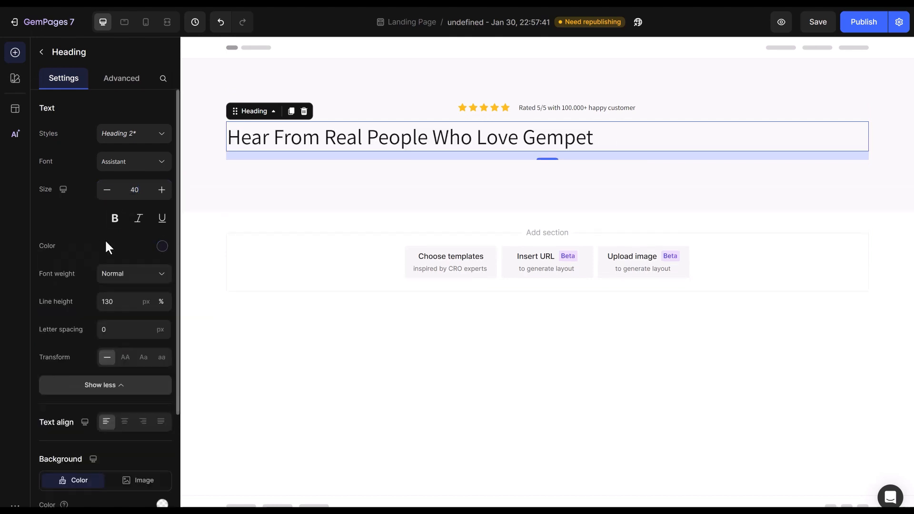
click(133, 273)
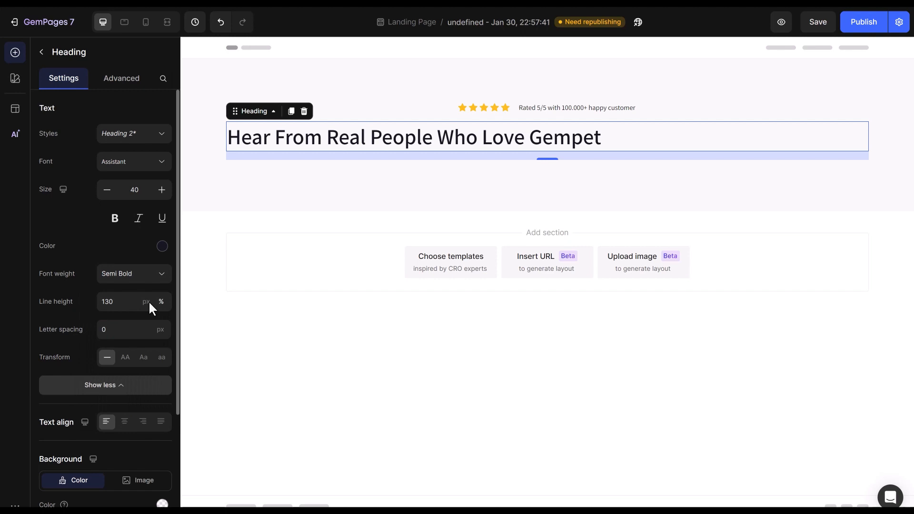
click(124, 386)
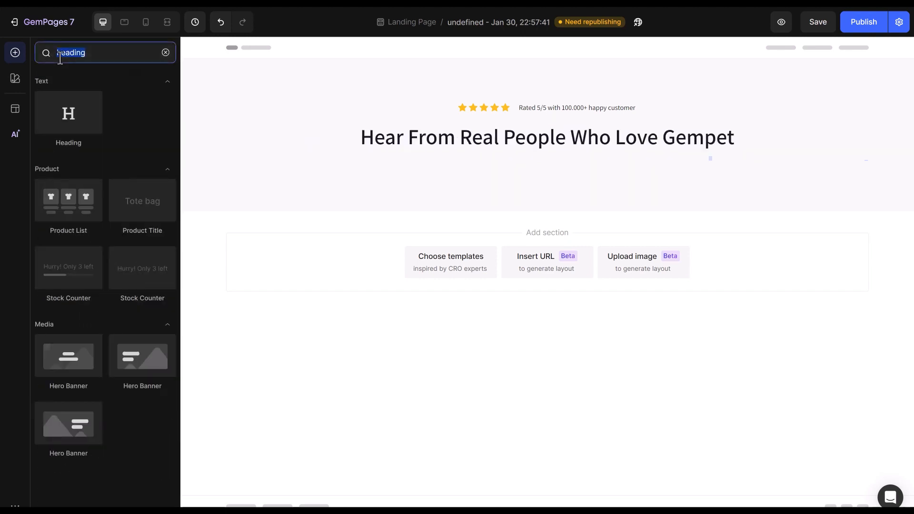
- Add a Text block with the description in color 424242, centered, and adjust the row's bottom spacing
text(text)
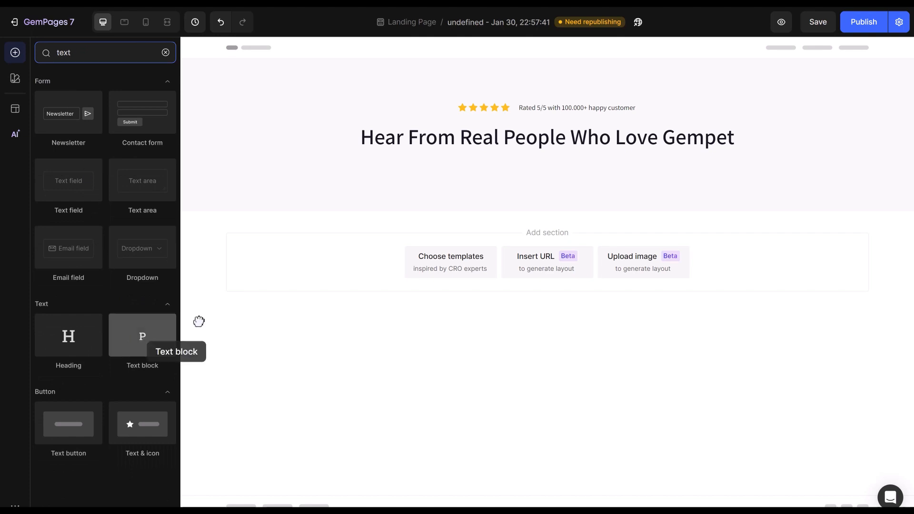
click(142, 335)
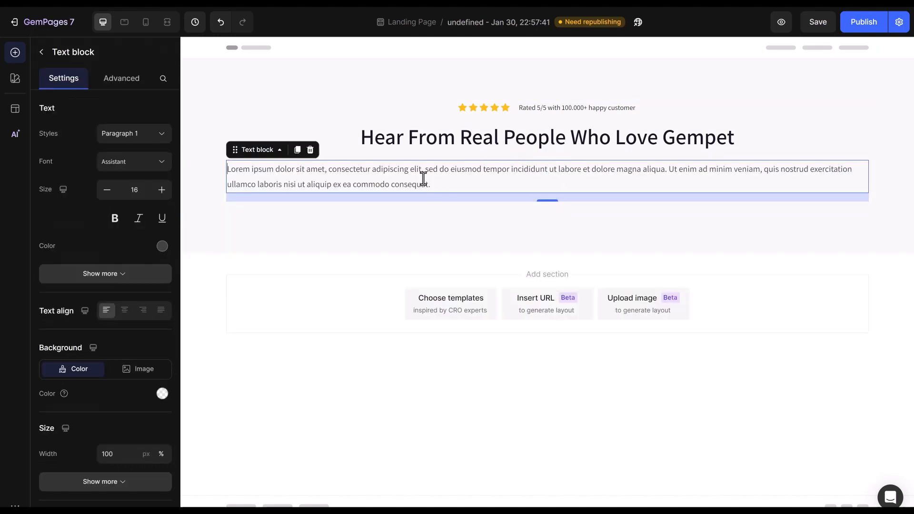
click(162, 245)
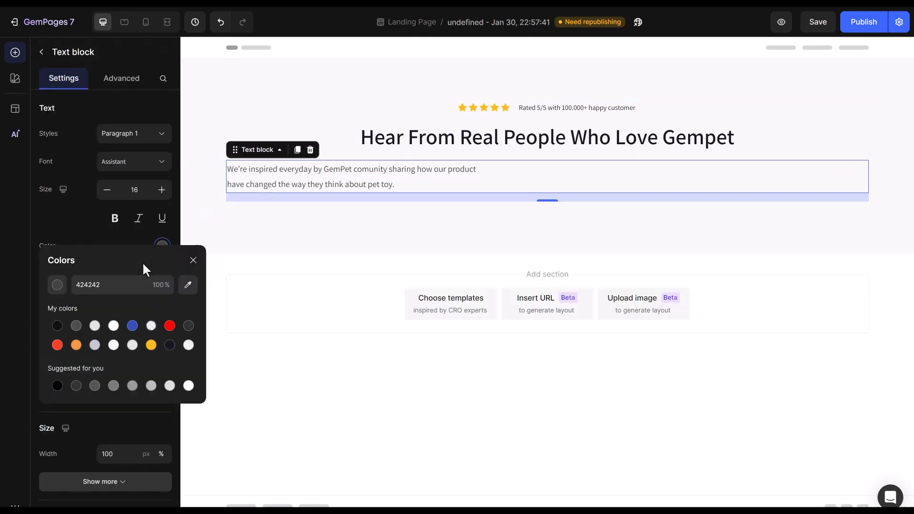
click(192, 260)
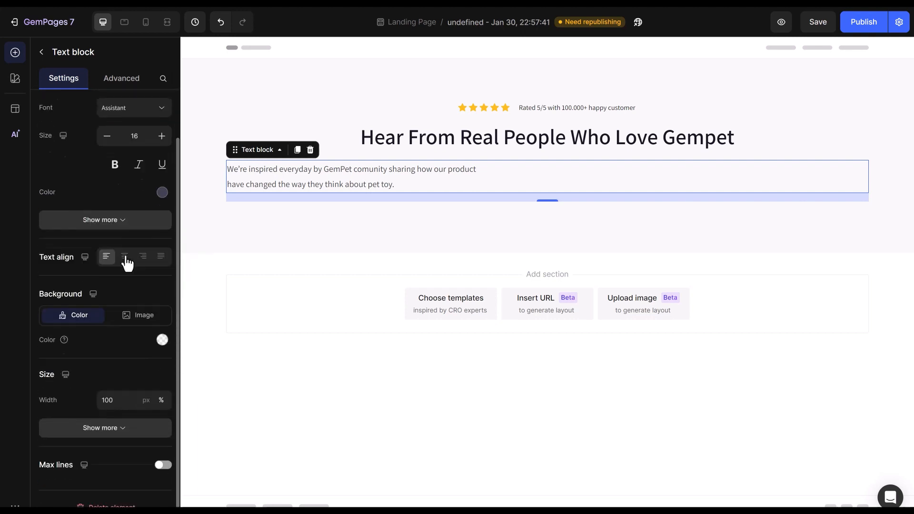
click(124, 256)
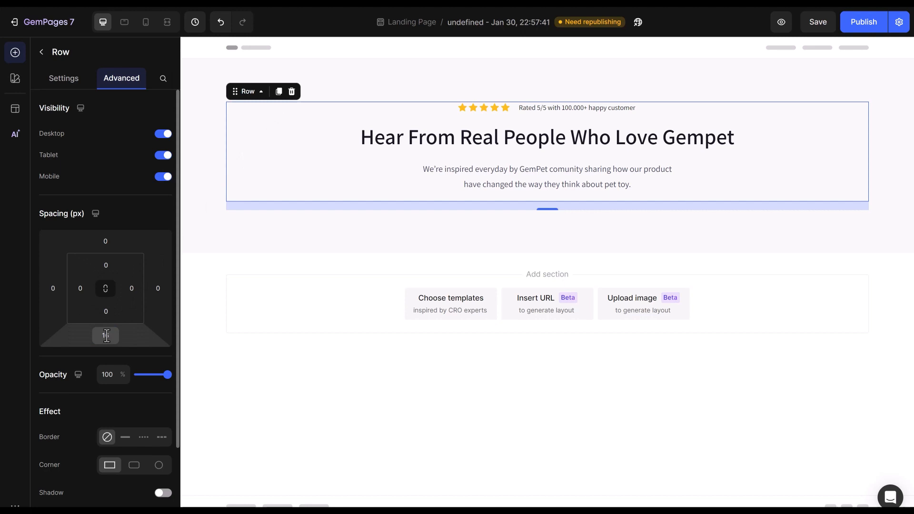
click(105, 335)
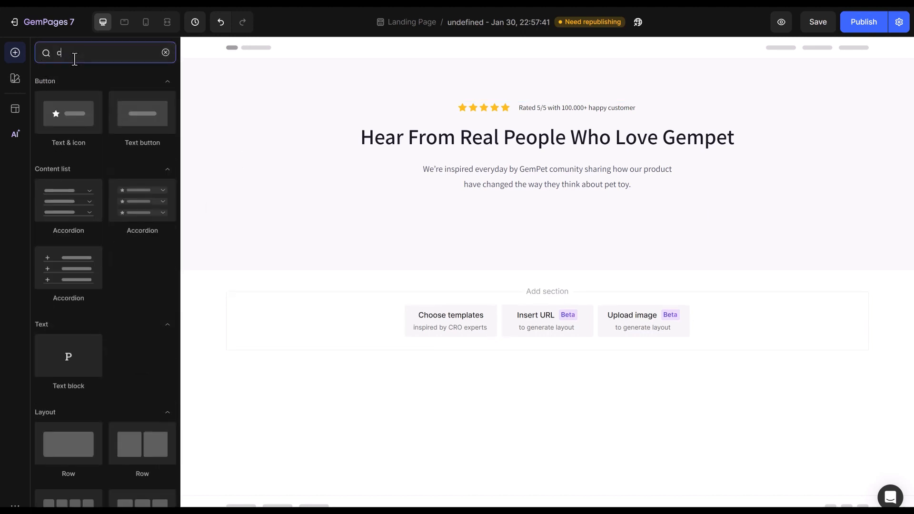
- Add a carousel below the description and search 'vid' for the Video element
text(carousel)
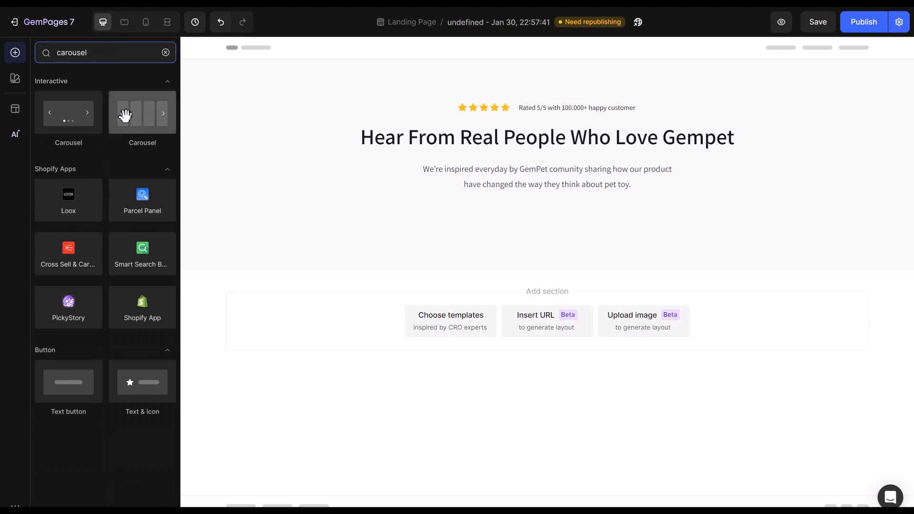
click(141, 113)
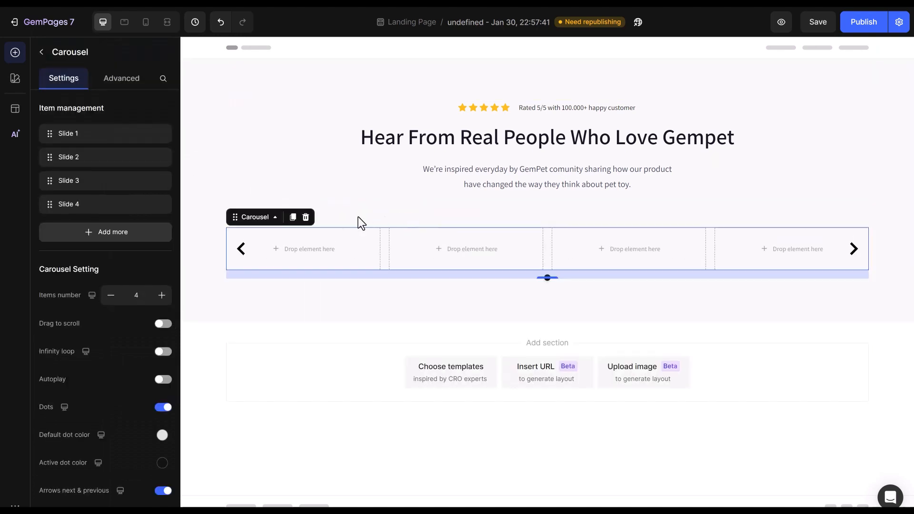
mouse_move(42, 52)
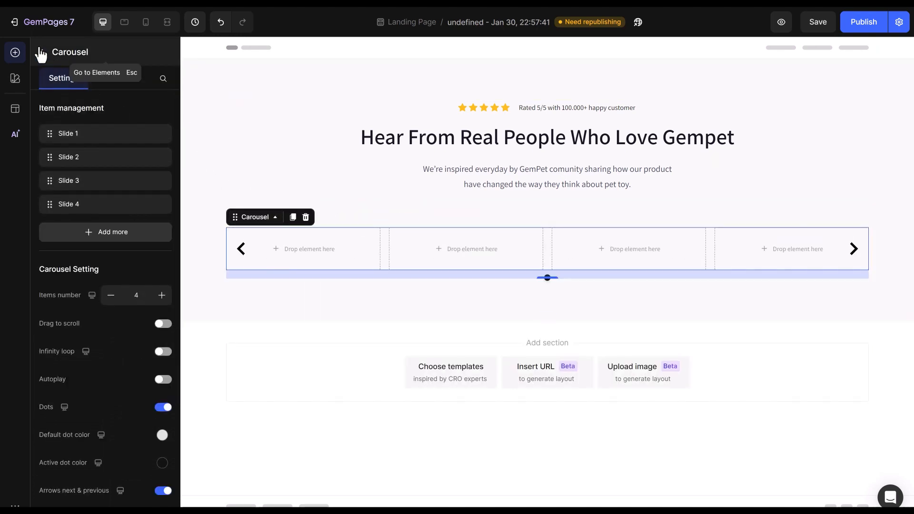
text(vid)
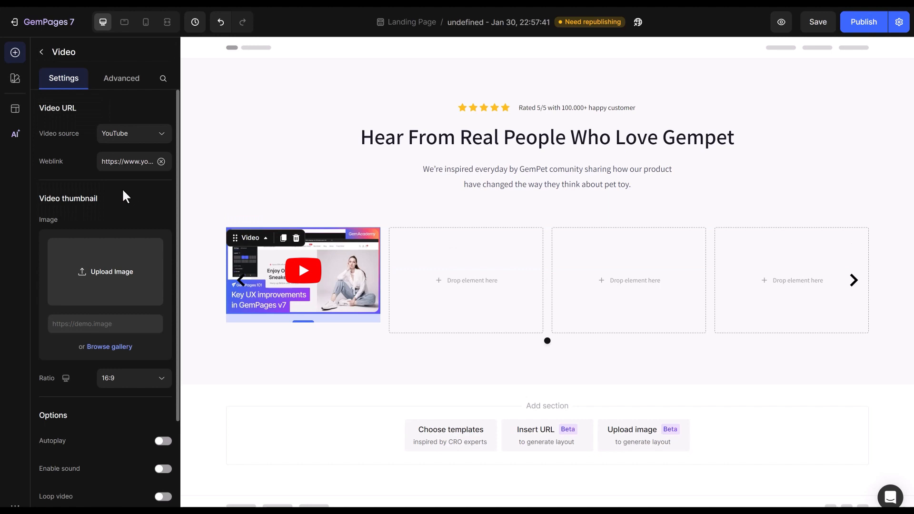
mouse_move(123, 143)
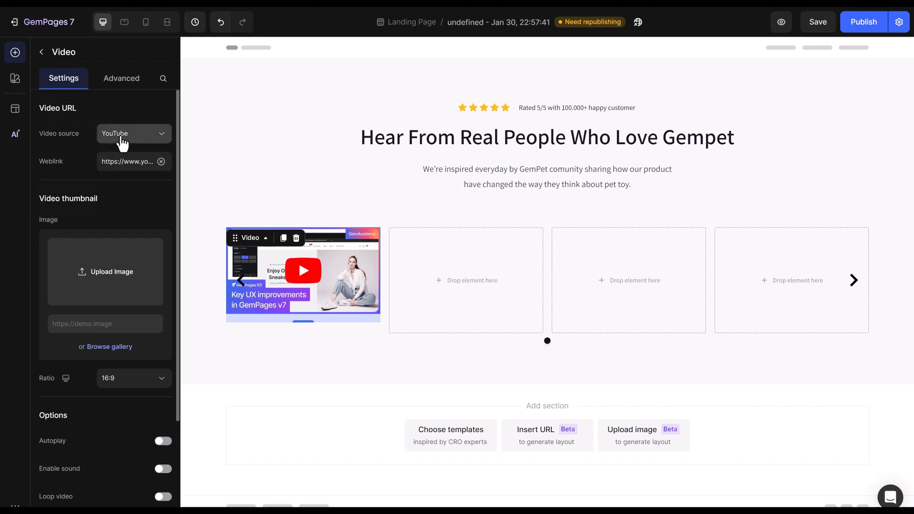
- Switch the first slide's video source from YouTube to HTML5
click(133, 133)
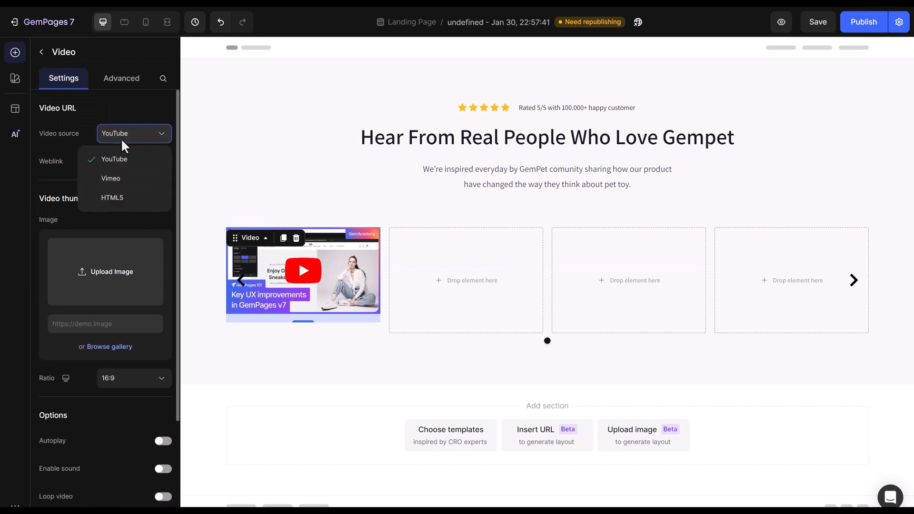
mouse_move(123, 178)
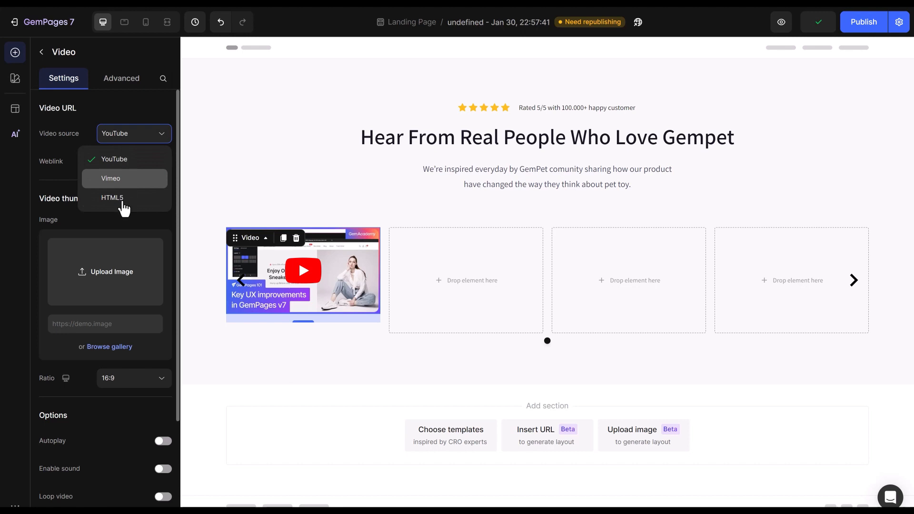
mouse_move(112, 198)
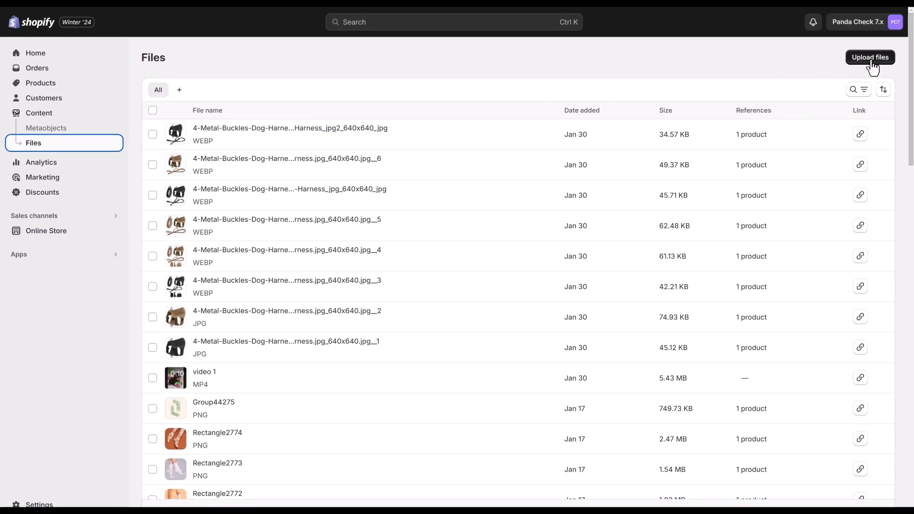
- Upload the video 1 clip to Shopify Files and copy its link
click(869, 58)
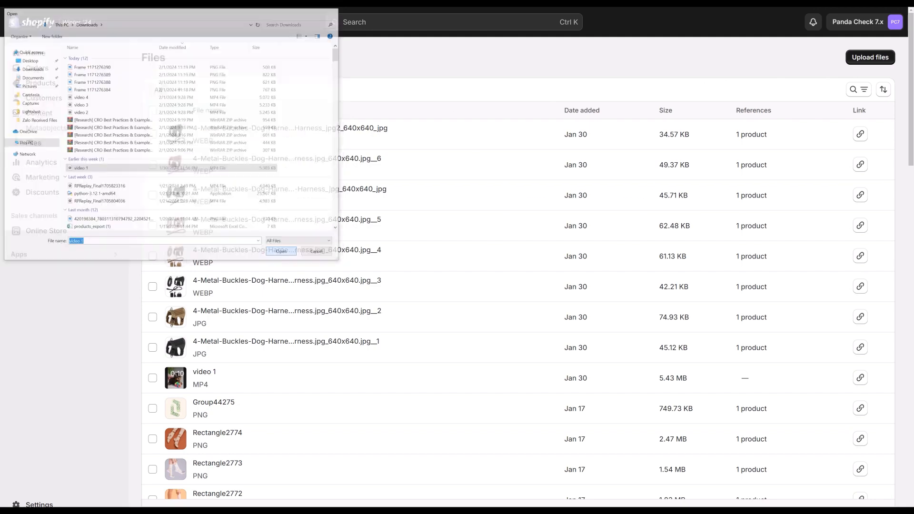
click(281, 251)
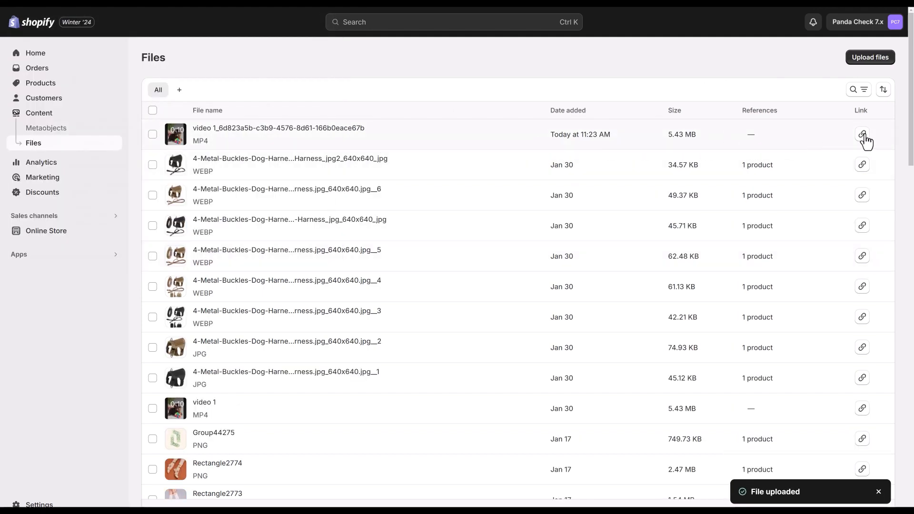
click(862, 134)
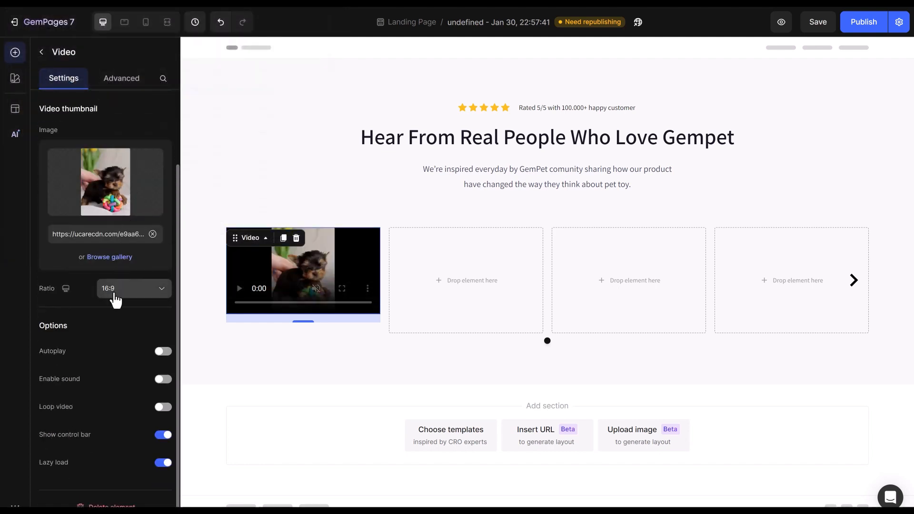
- Set the video ratio to Original and publish the page
click(133, 288)
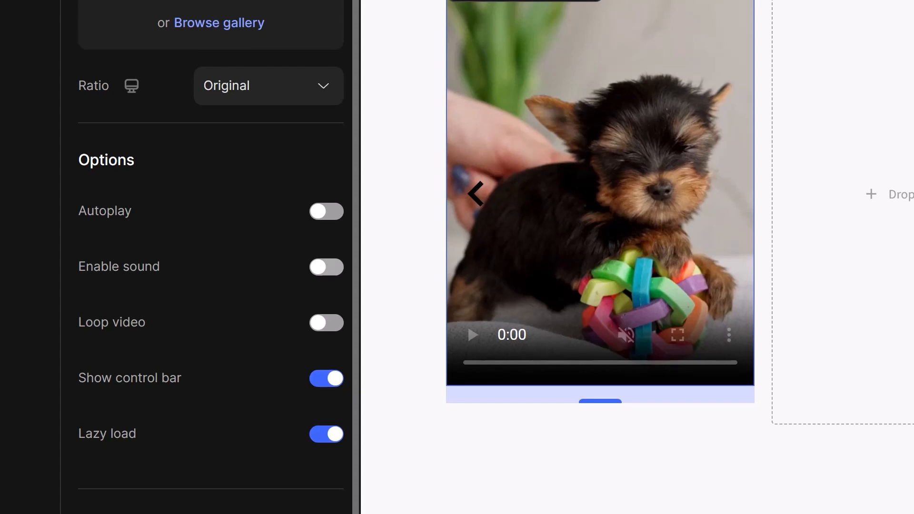
click(130, 377)
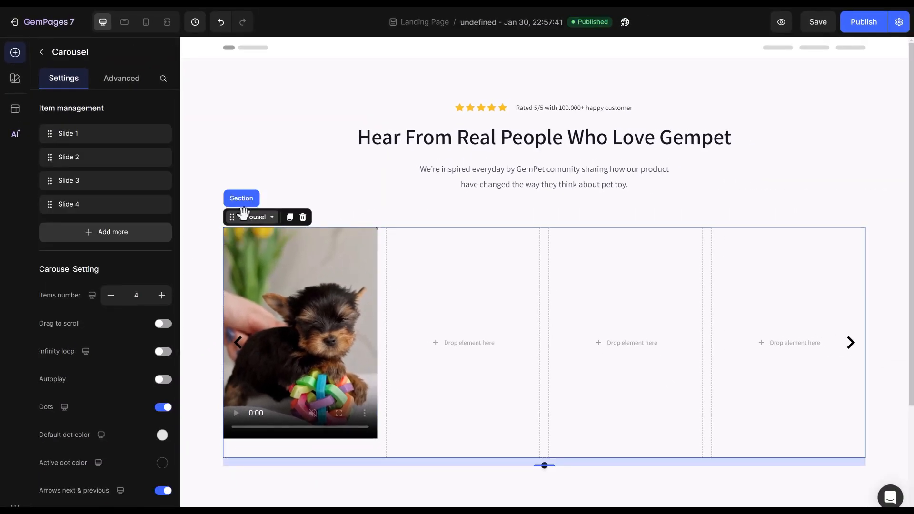
- Select the carousel and move to its second slide to place another pet video
click(159, 156)
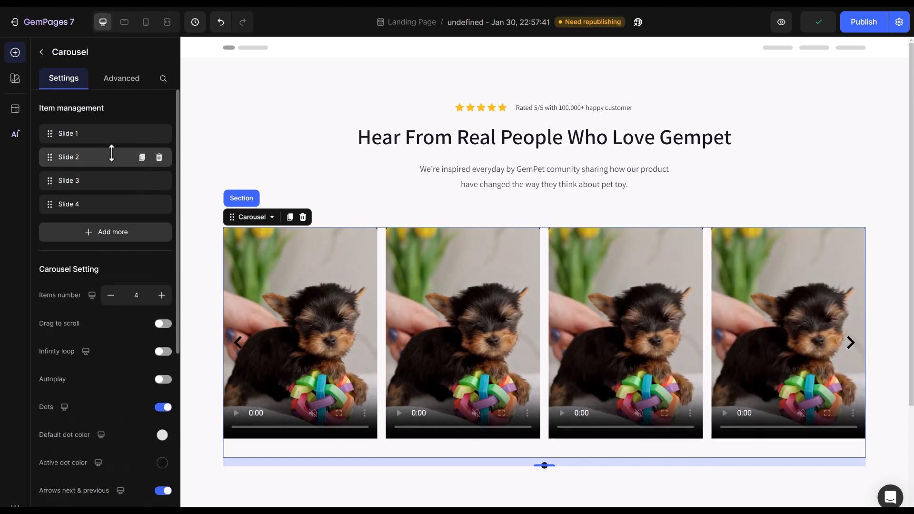
click(462, 333)
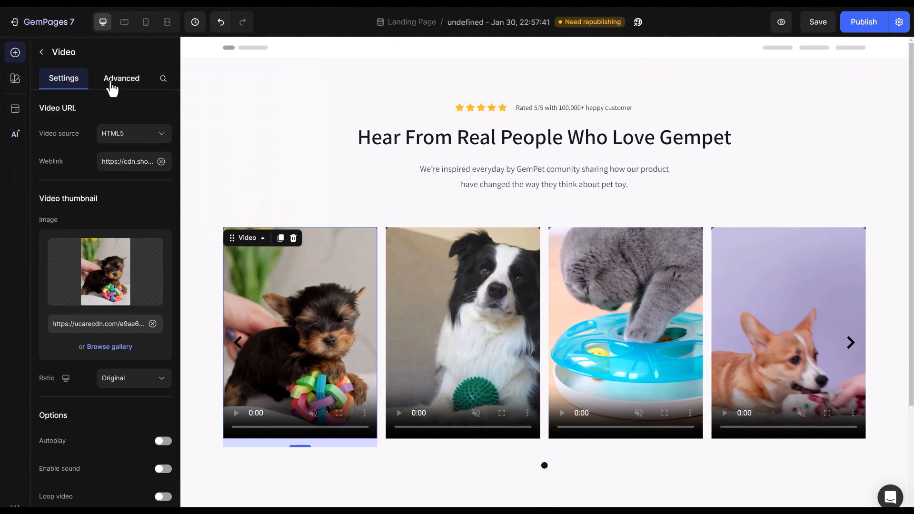
- Give the first slide's video rounded corners with an 8px radius
click(121, 78)
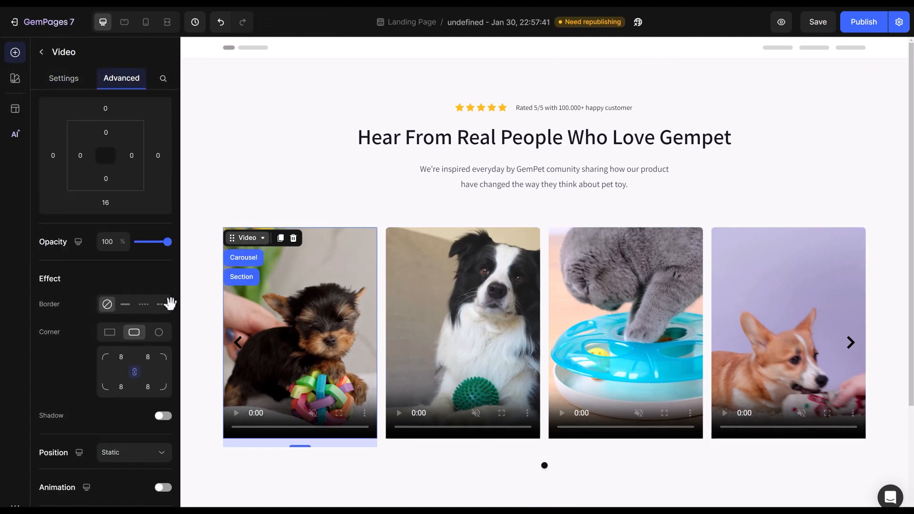
click(243, 257)
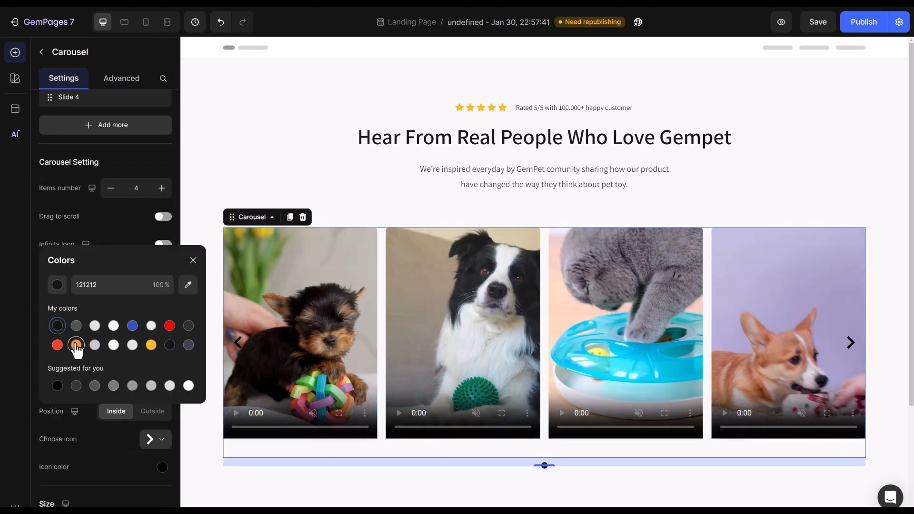
- Make the active dot orange, hide the next/previous arrows, and publish the page
click(193, 260)
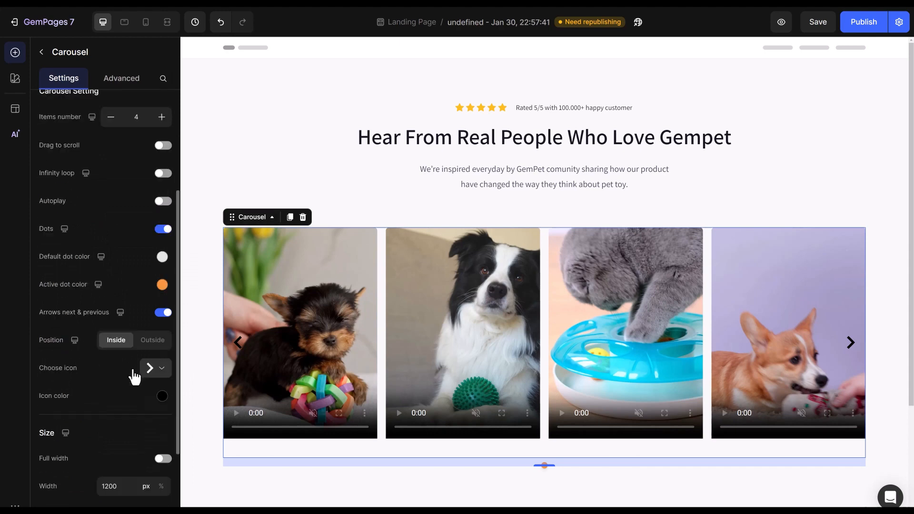
click(163, 312)
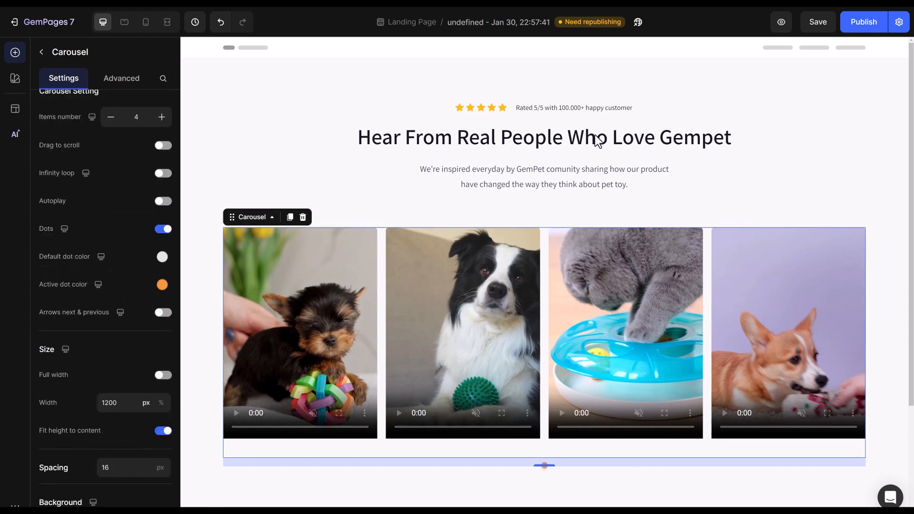
click(781, 21)
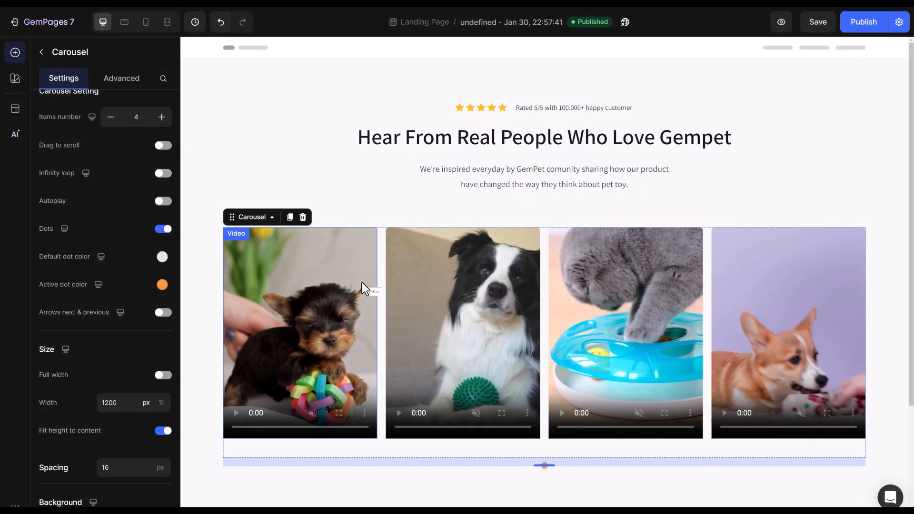
mouse_move(146, 22)
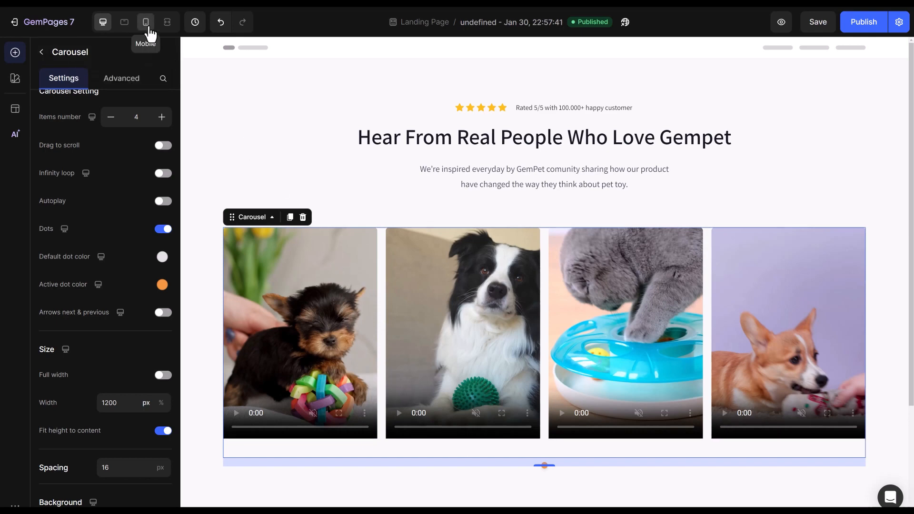
- On mobile, set the rating row to two columns so stars sit beside the text
click(145, 22)
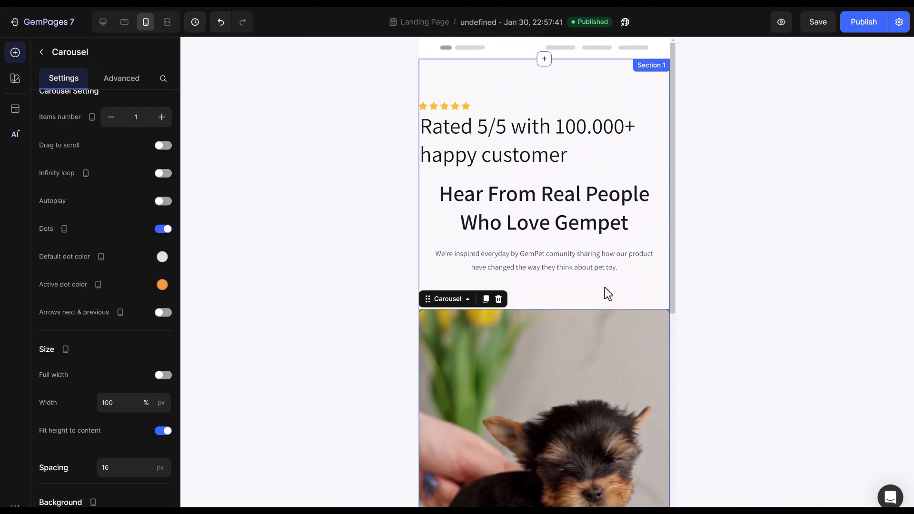
click(527, 140)
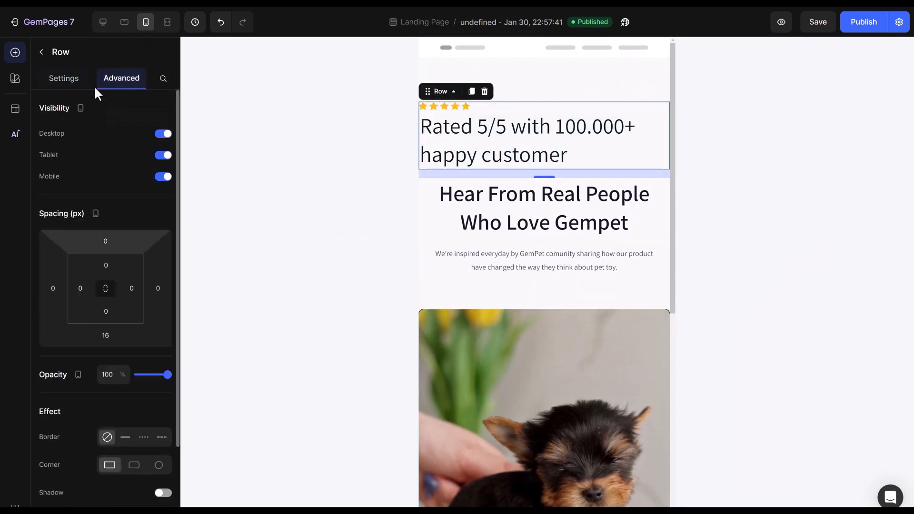
click(62, 78)
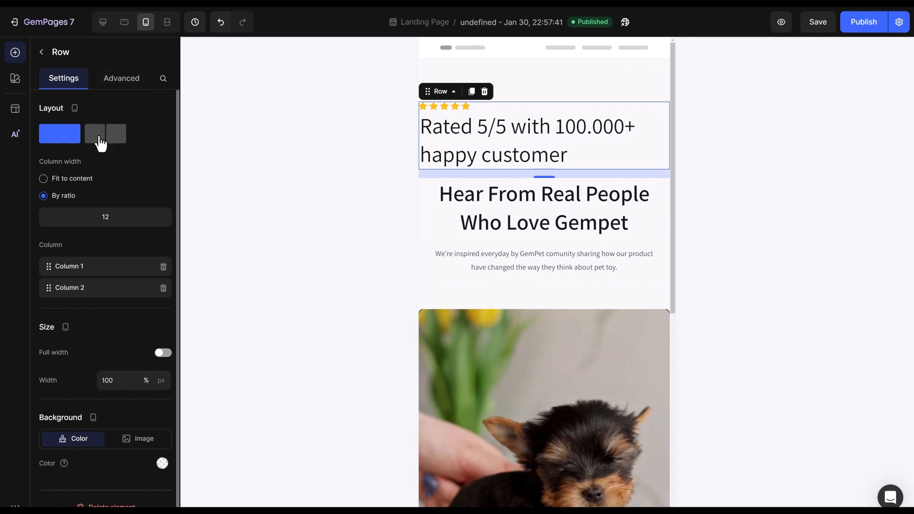
click(94, 133)
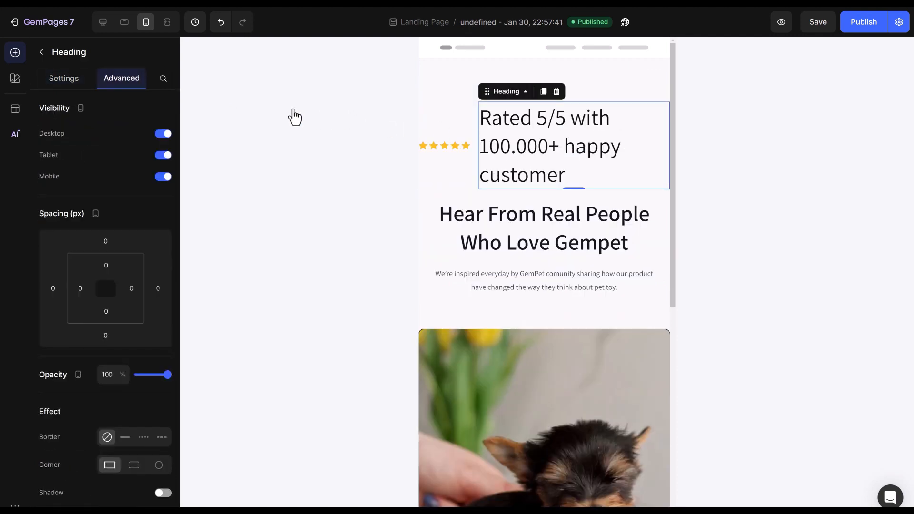
- Give the section 16px (L) right padding and publish the mobile layout
click(63, 78)
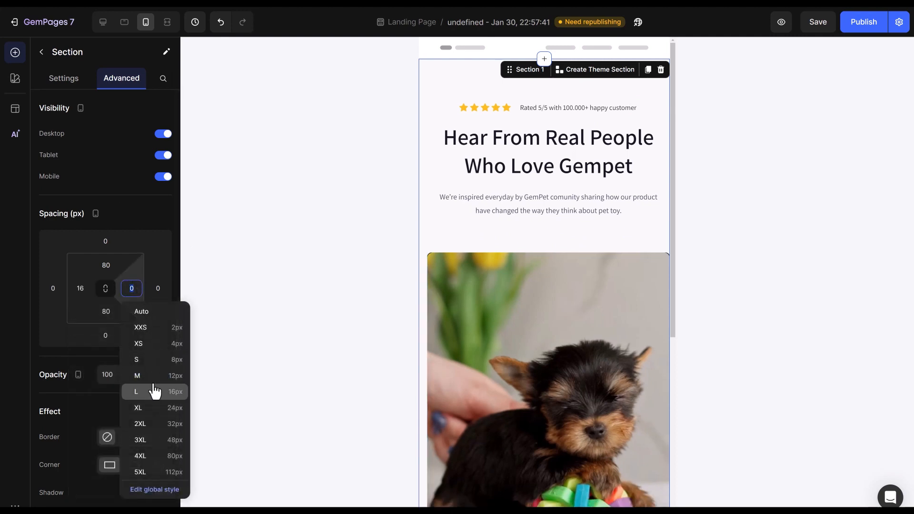
click(137, 392)
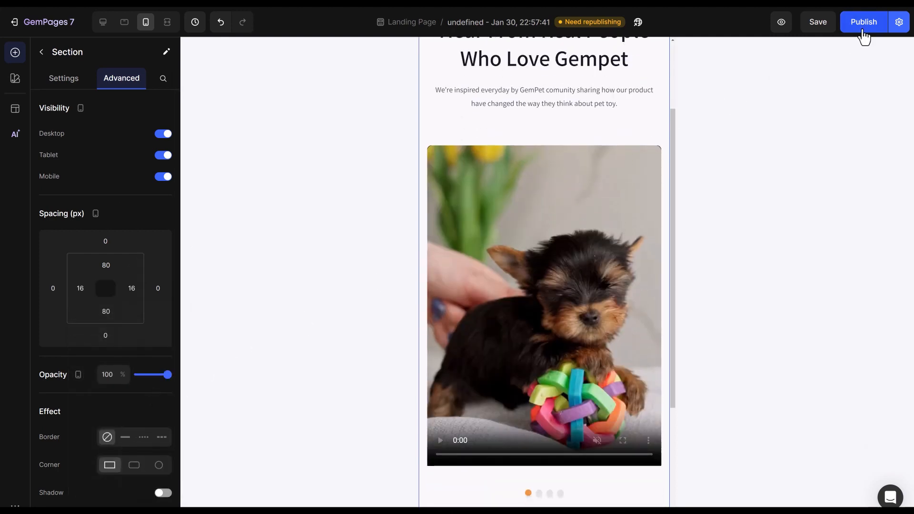
click(863, 21)
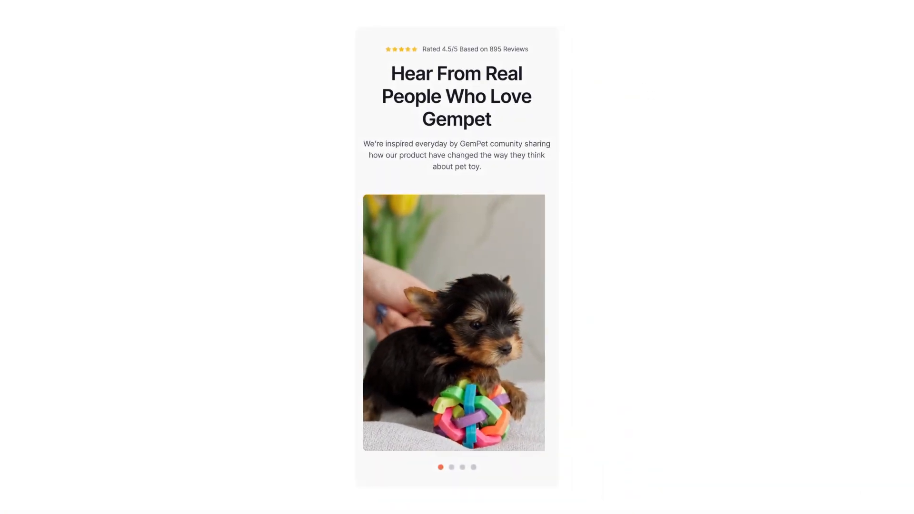
- Flip through the published carousel's pet videos using the dots
click(451, 467)
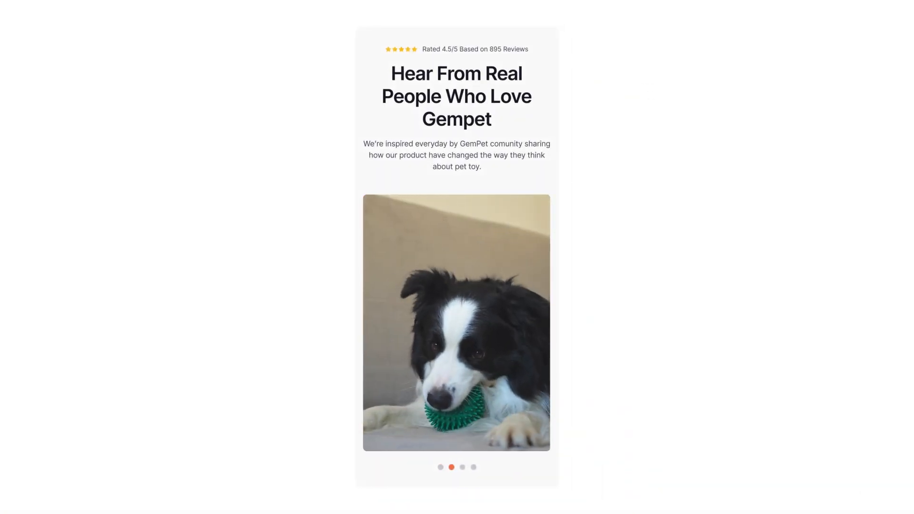
click(462, 467)
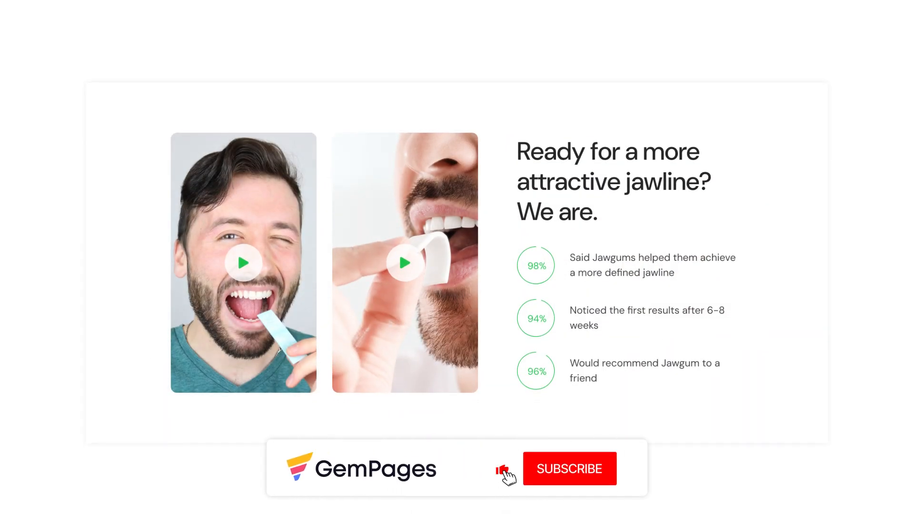
click(569, 468)
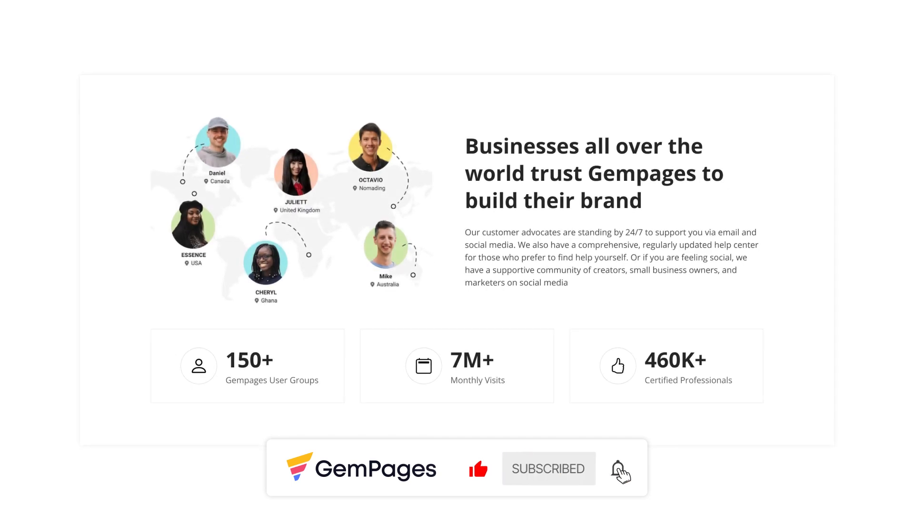